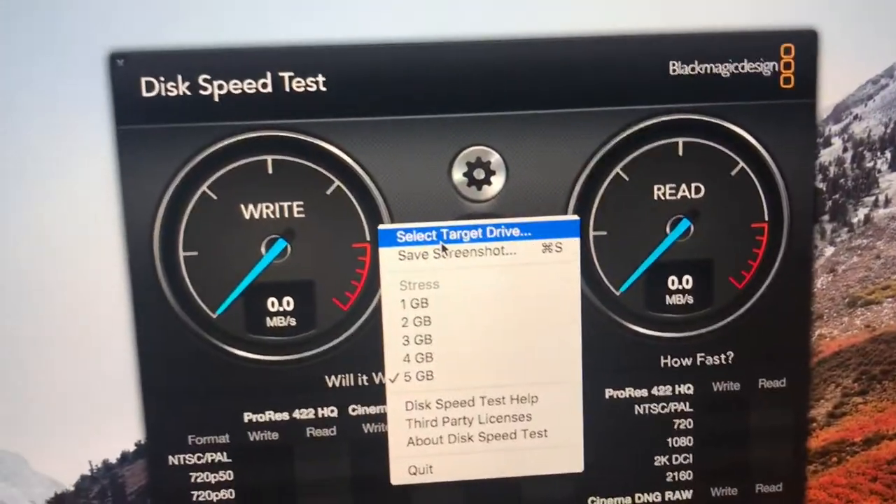
Choose Promise Pegasus as the target drive for the speed test.
left_click(461, 232)
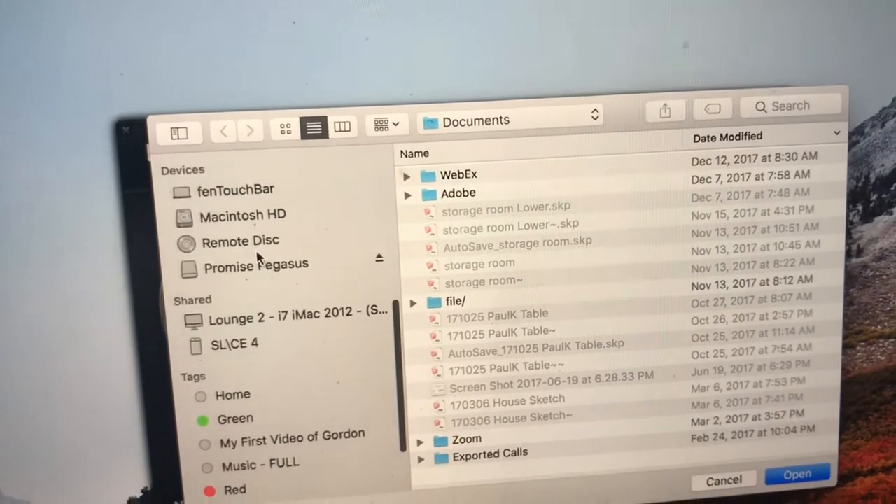
left_click(256, 264)
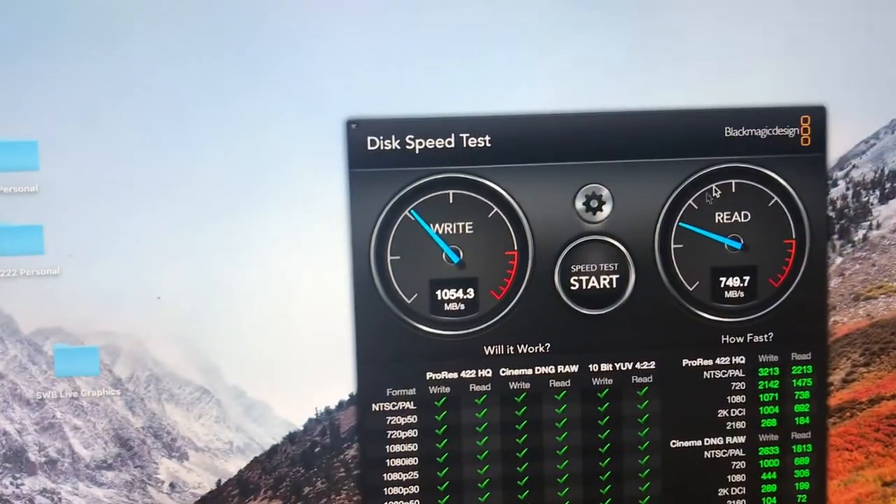
Review the finished results: 1054.3 MB/s write, 749.7 MB/s read, all formats checked.
left_click(594, 282)
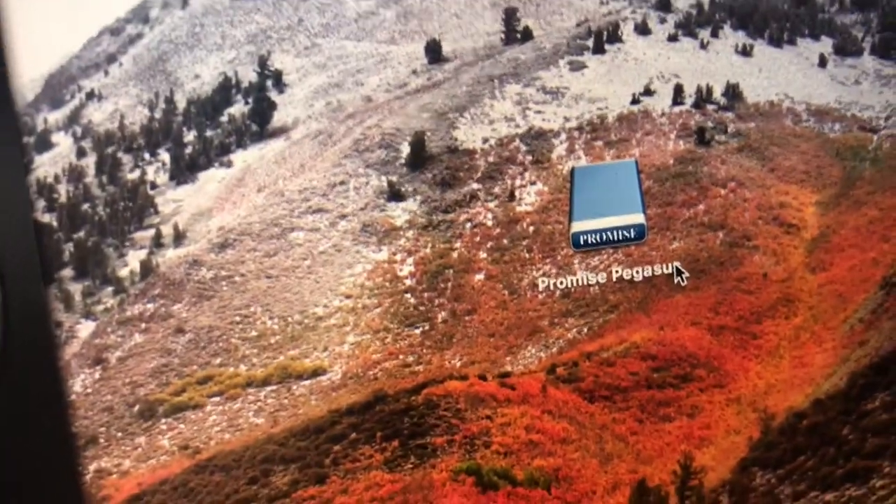
Reopen Disk Speed Test from the Promise Pegasus drive and start a new run.
double_click(610, 210)
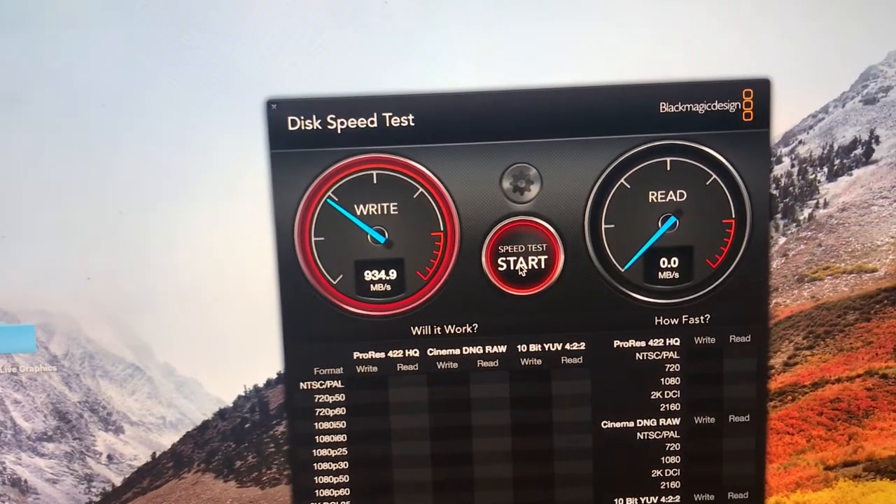
left_click(533, 262)
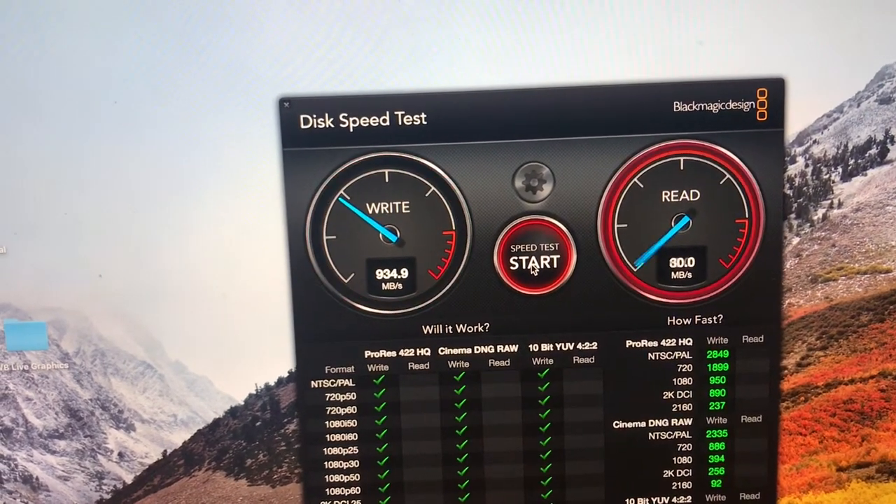